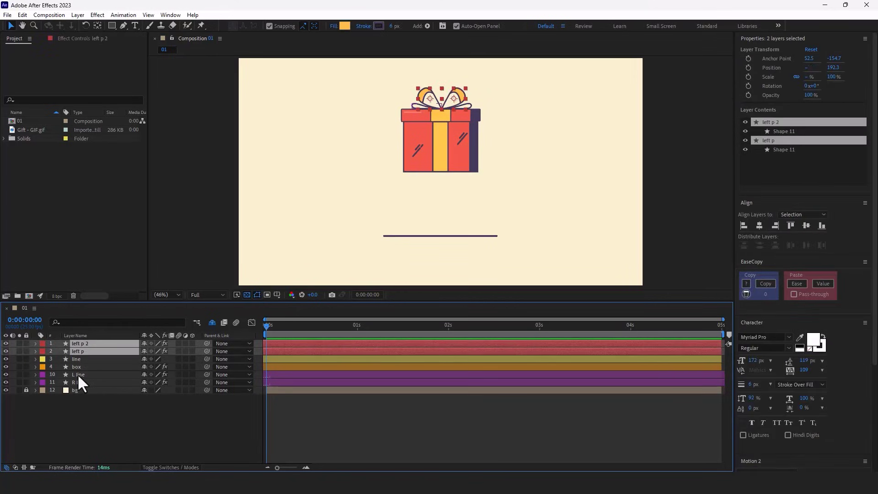
- Parent left p, left p 2, L line and R line to box and drop its anchor to the bottom edge
click(79, 374)
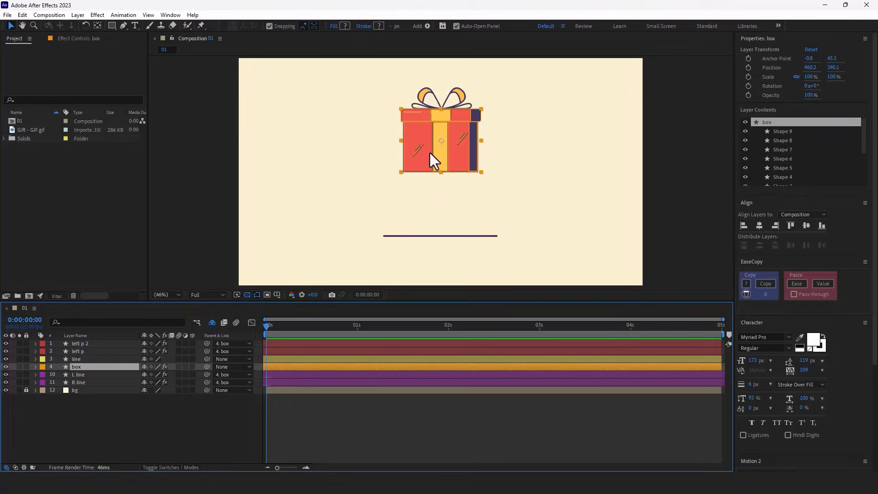
click(98, 26)
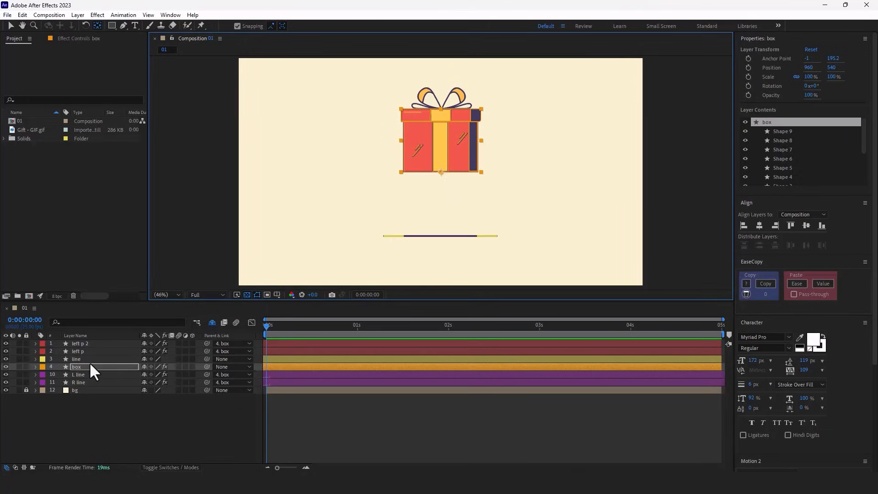
- Keyframe the box's Scale from 0% at frame 0 to 100% at frame 7
key(s)
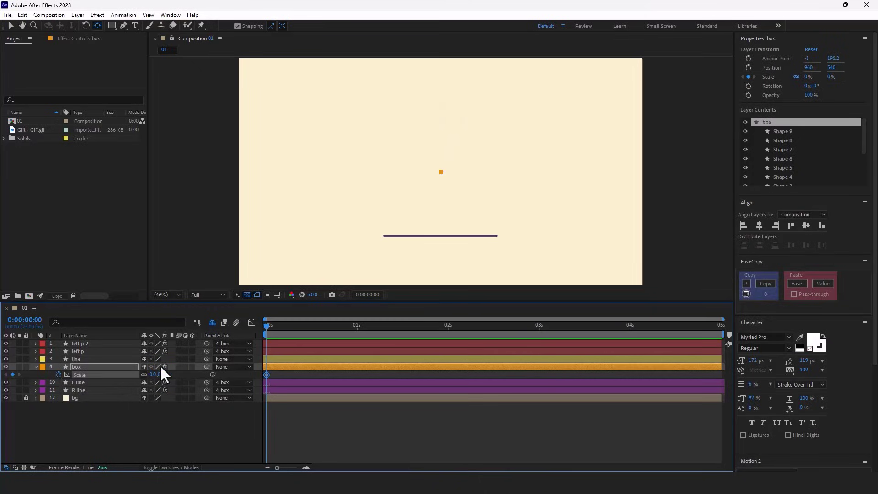
mouse_move(148, 319)
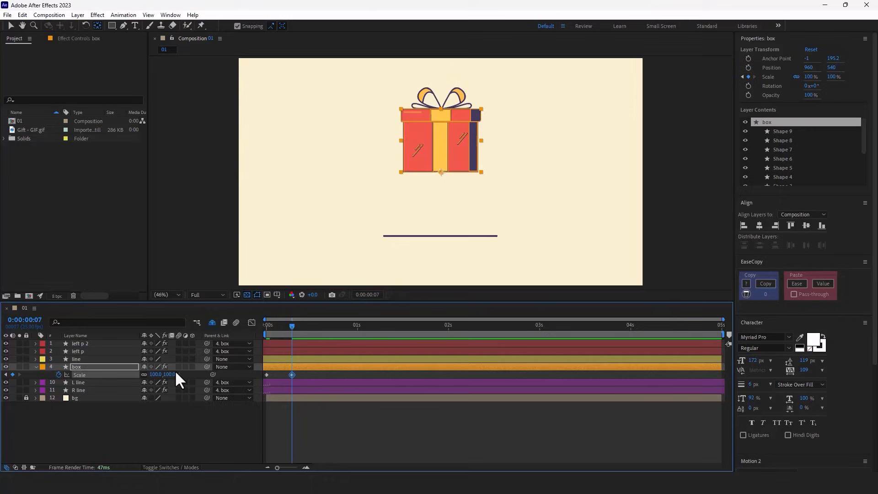
- Keyframe the box's Position at frames 7 and 14 so it lands on the floor line
key(p)
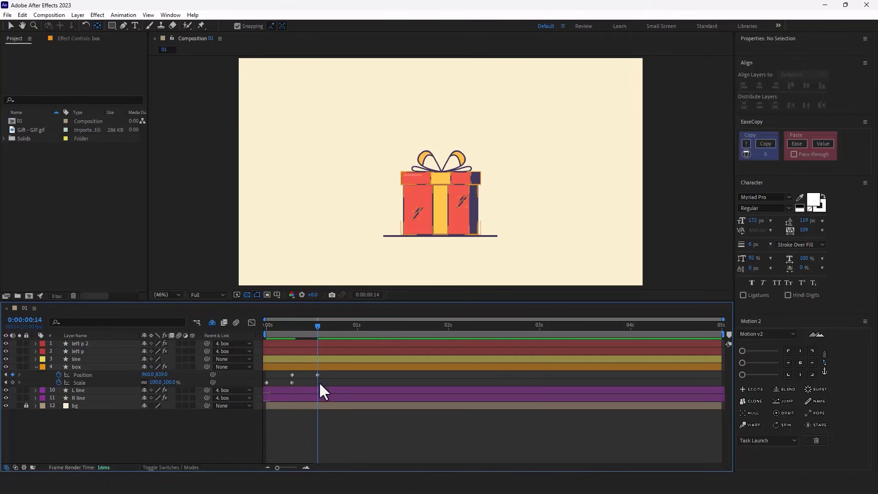
mouse_move(222, 409)
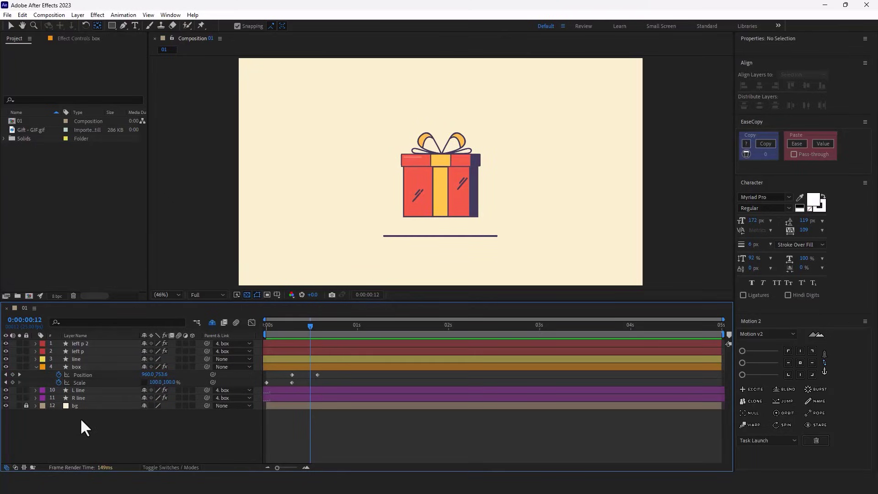
- Select all the box's Scale and Position keyframes and bring up Keyframe Assistant
double_click(159, 382)
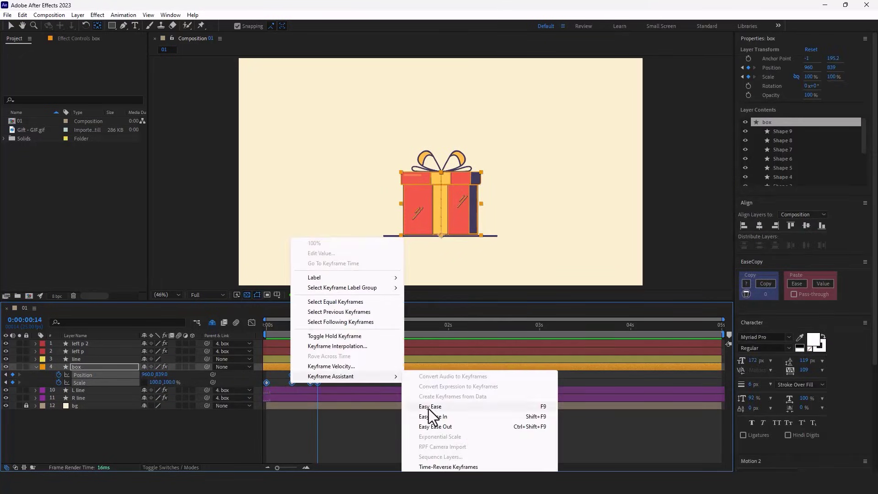
- Apply Easy Ease (F9) to the selected keyframes and rewind to the start
click(430, 407)
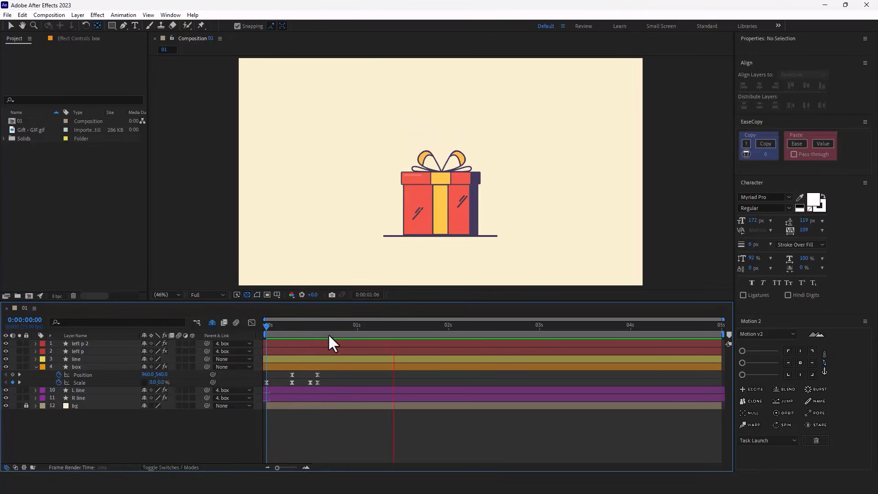
click(266, 325)
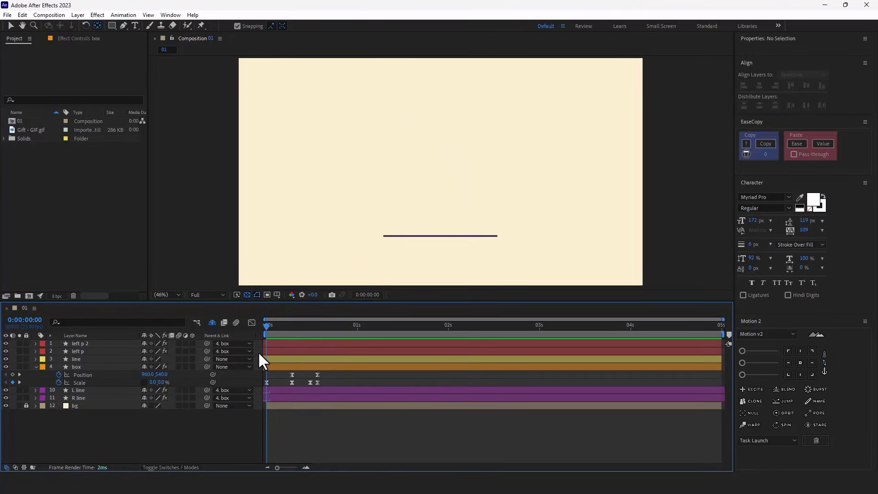
mouse_move(187, 386)
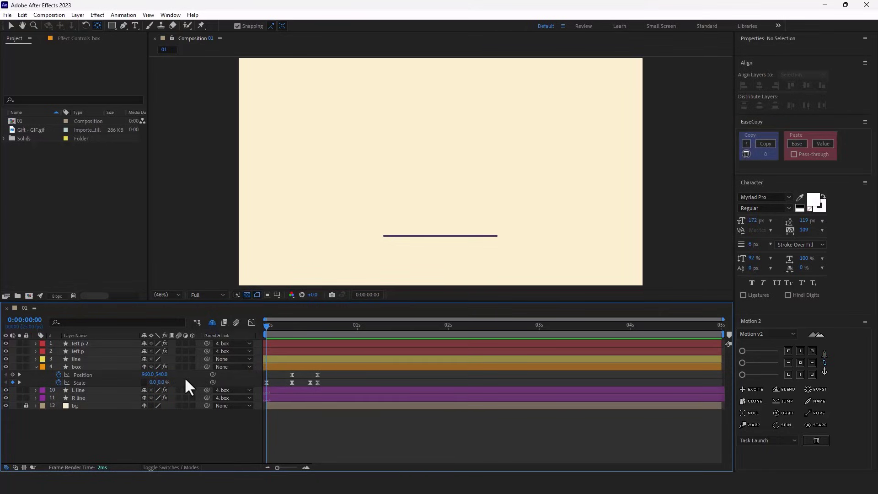
mouse_move(178, 388)
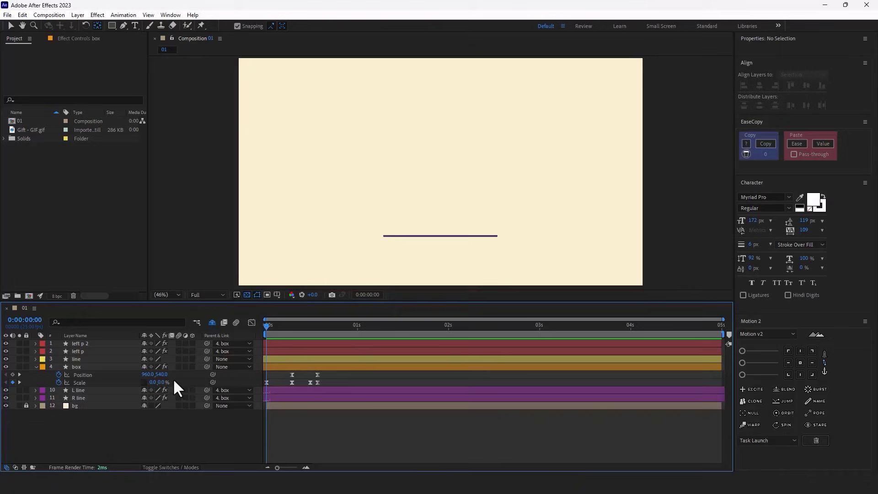
- Add a bounce expression starting with amp = .1 to the box's Scale
click(77, 367)
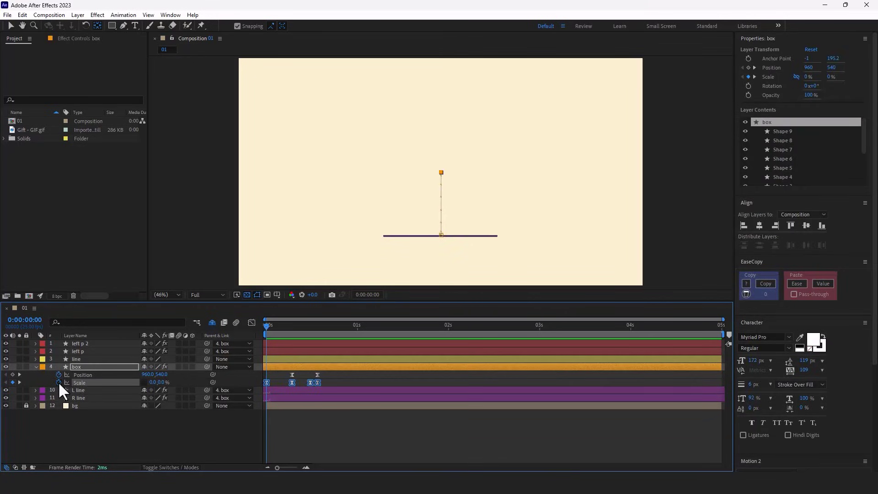
click(65, 382)
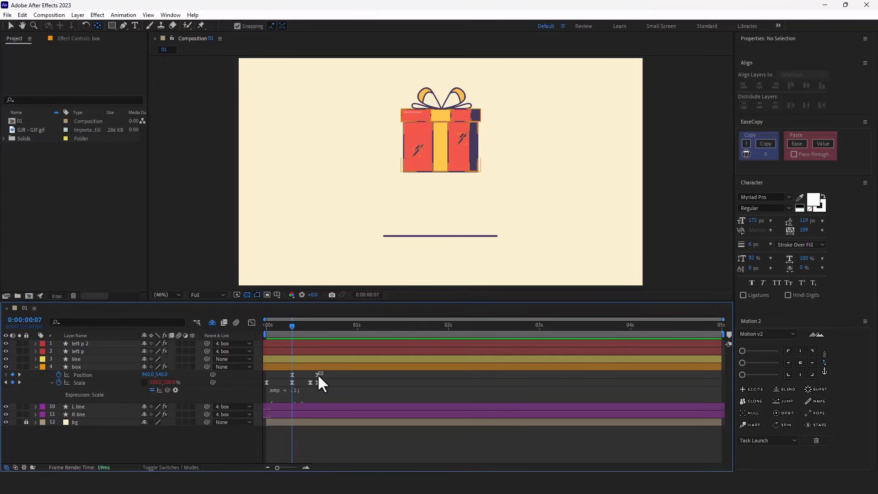
- Commit the expression and retime the keyframes so the 100% Scale key sits at frame 17
click(77, 367)
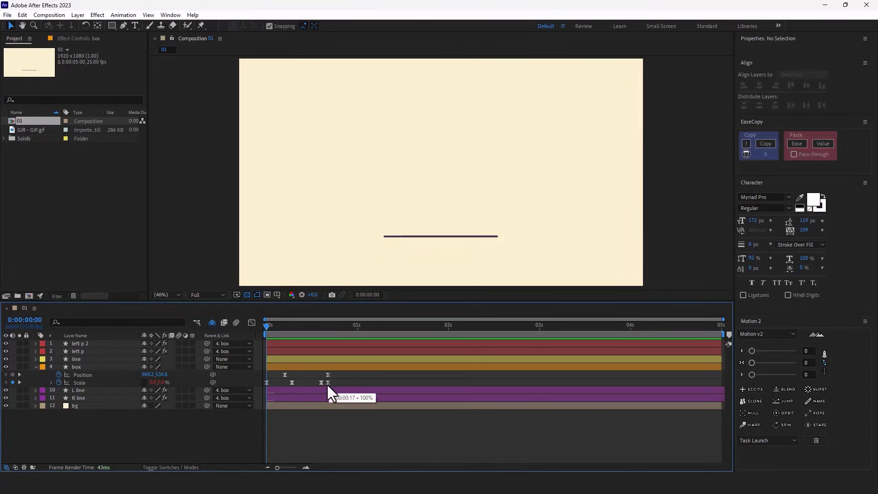
click(76, 367)
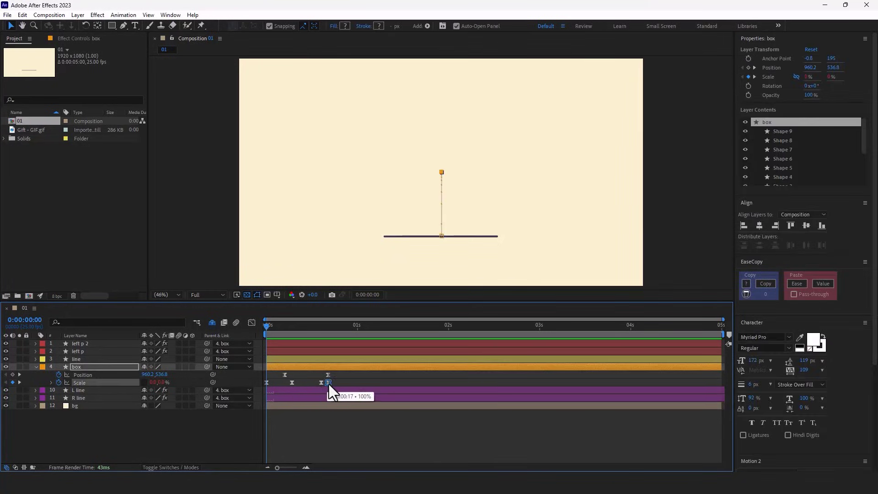